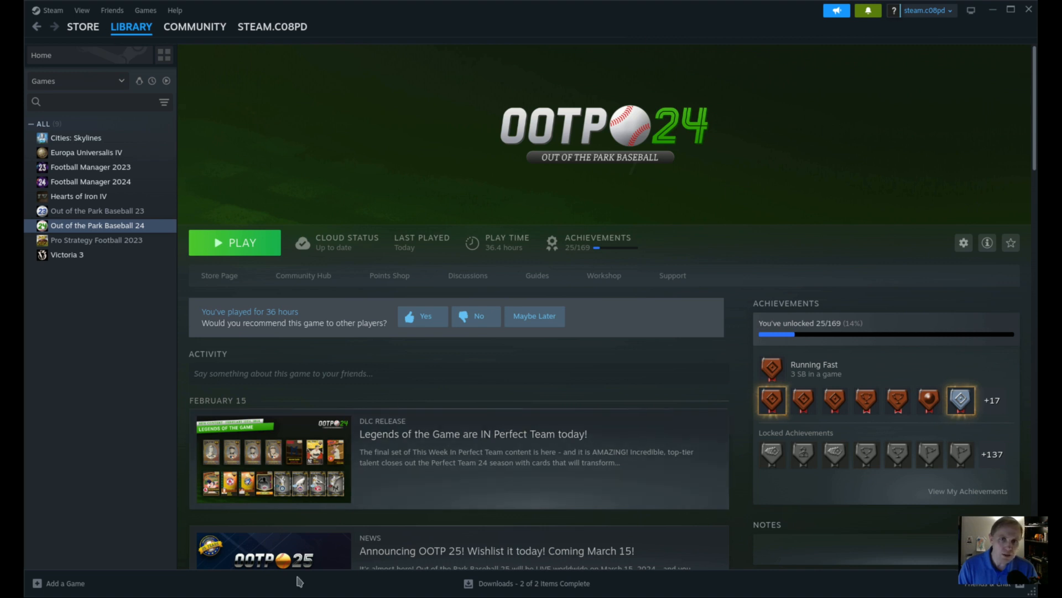
Select Football Manager 2024 and tick Tools in the library filter so editors and SDKs are listed.
click(90, 180)
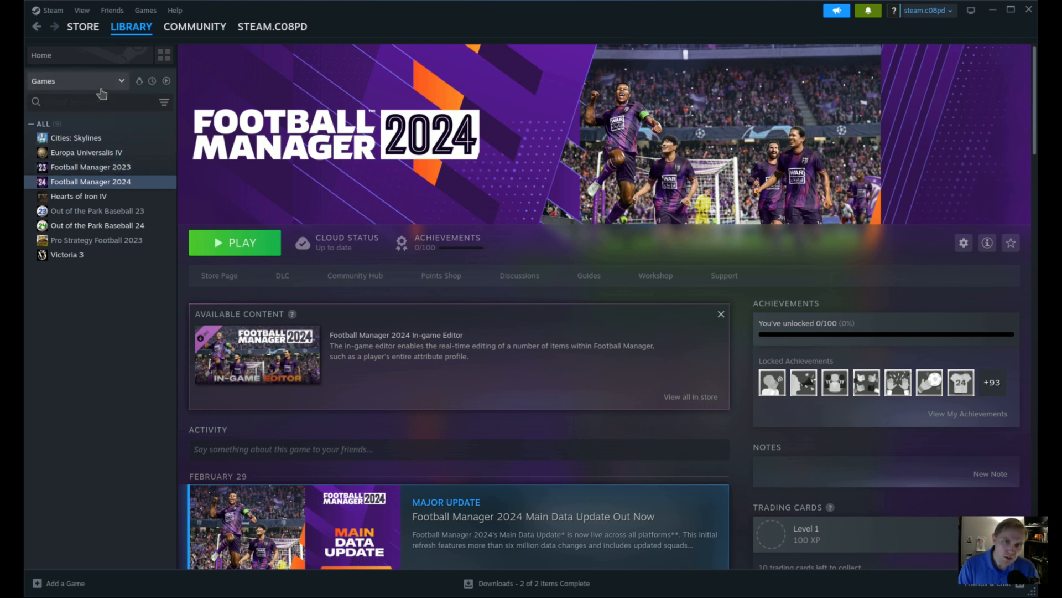
click(77, 80)
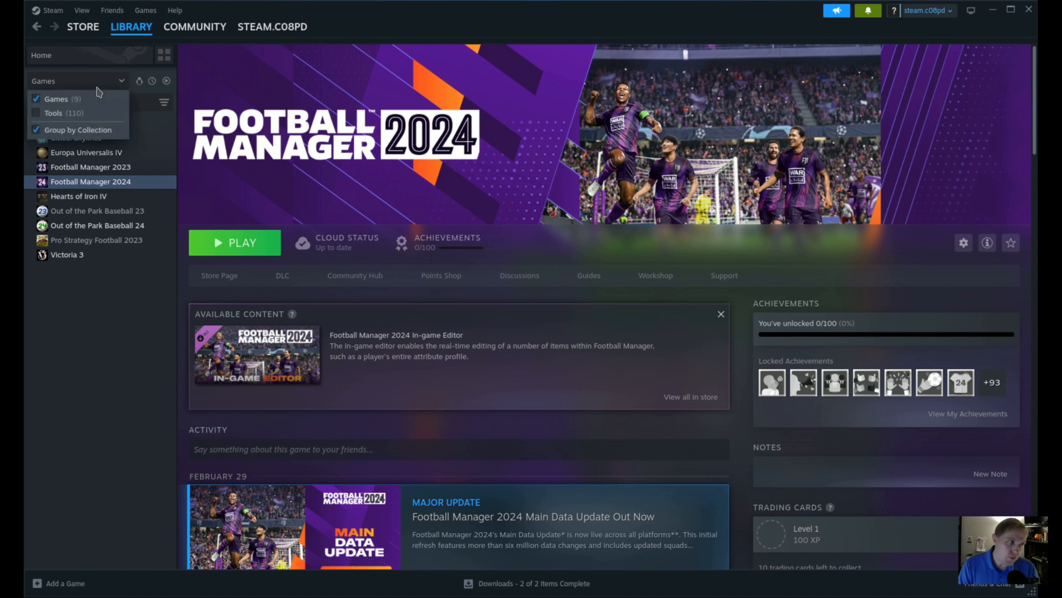
click(37, 113)
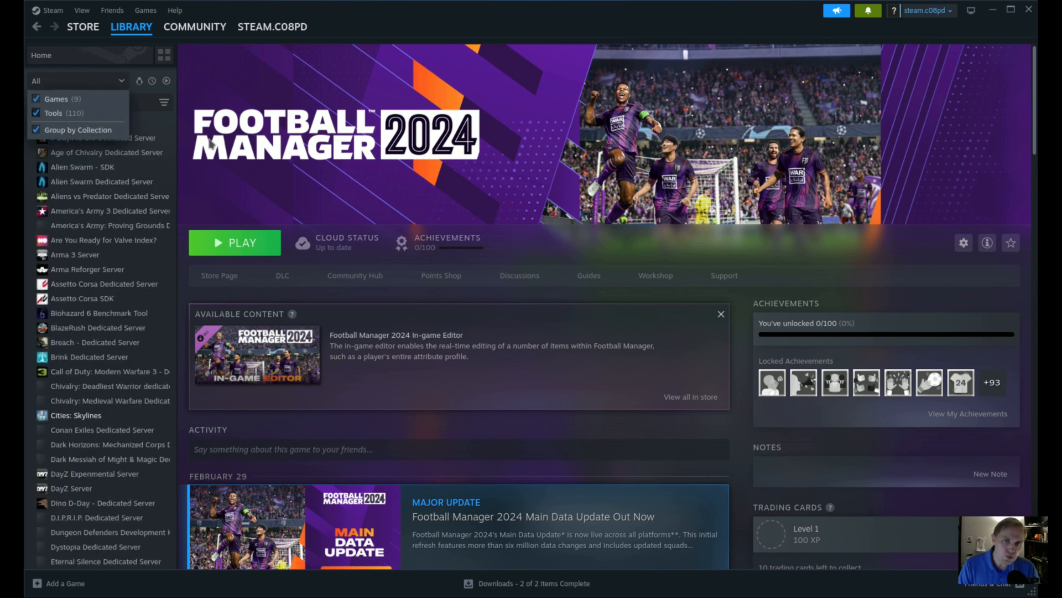
mouse_move(160, 241)
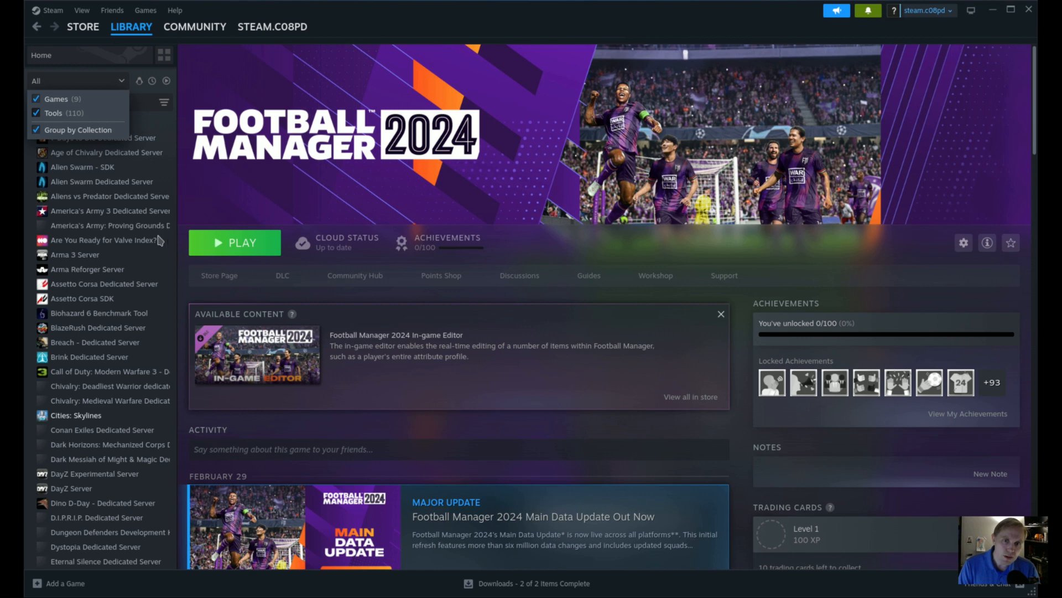
scroll(down, 3)
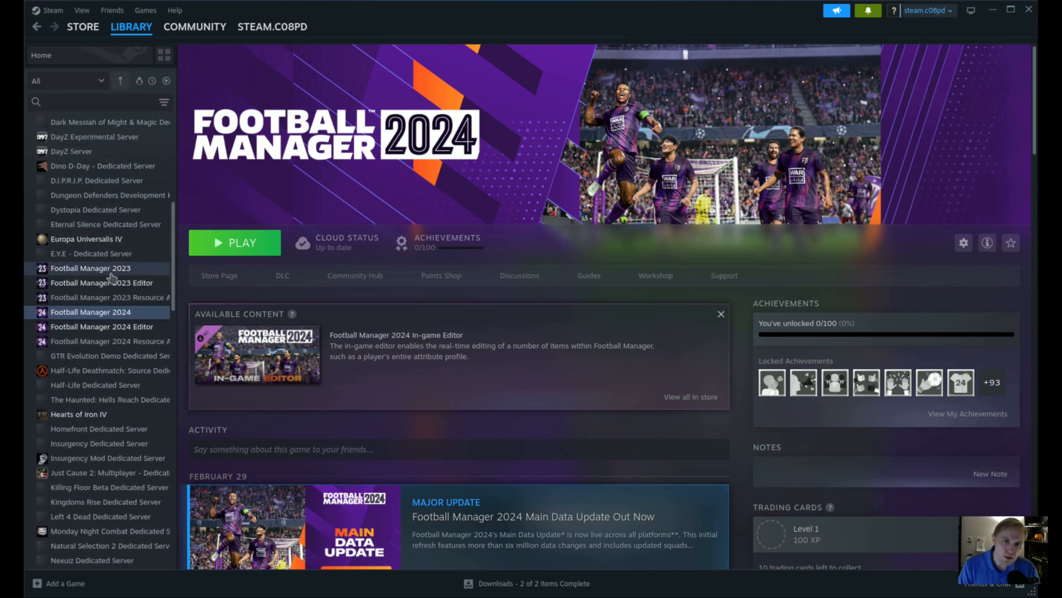
Select Football Manager 2024 Editor in the sidebar to show its page with the Launch button.
click(102, 326)
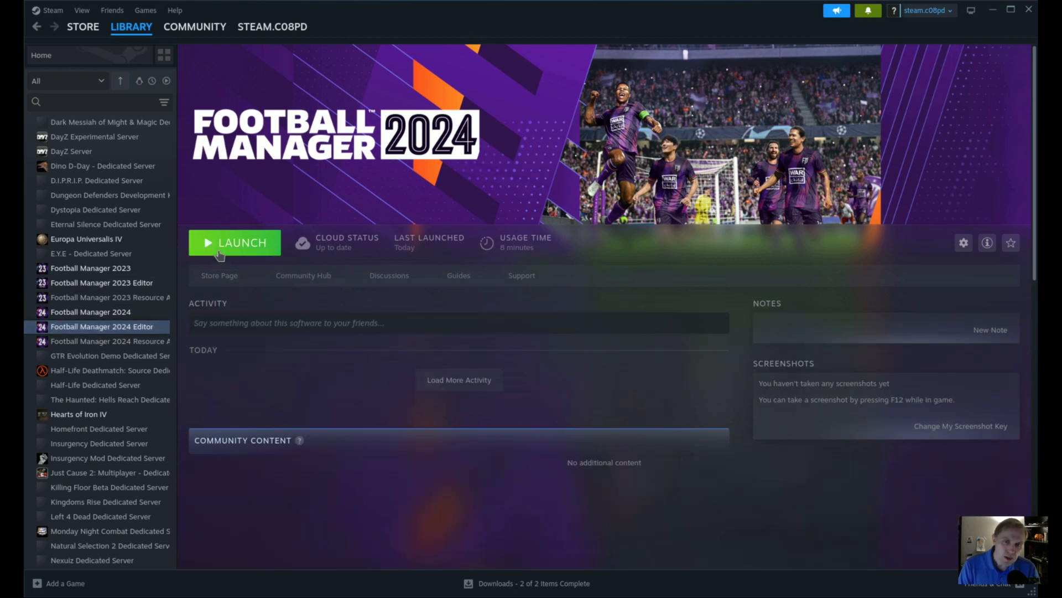
mouse_move(225, 245)
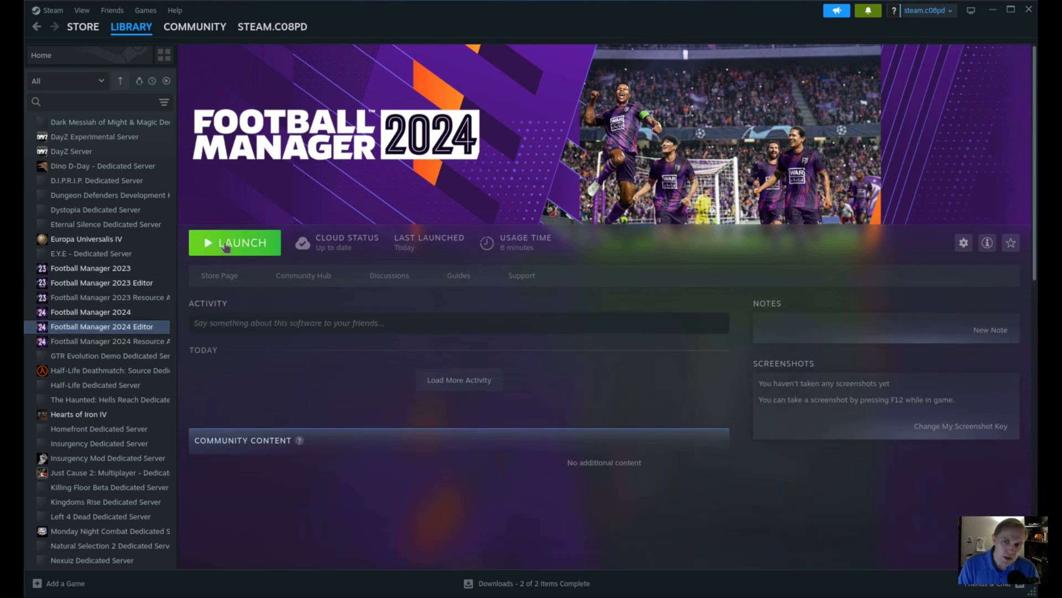
mouse_move(228, 265)
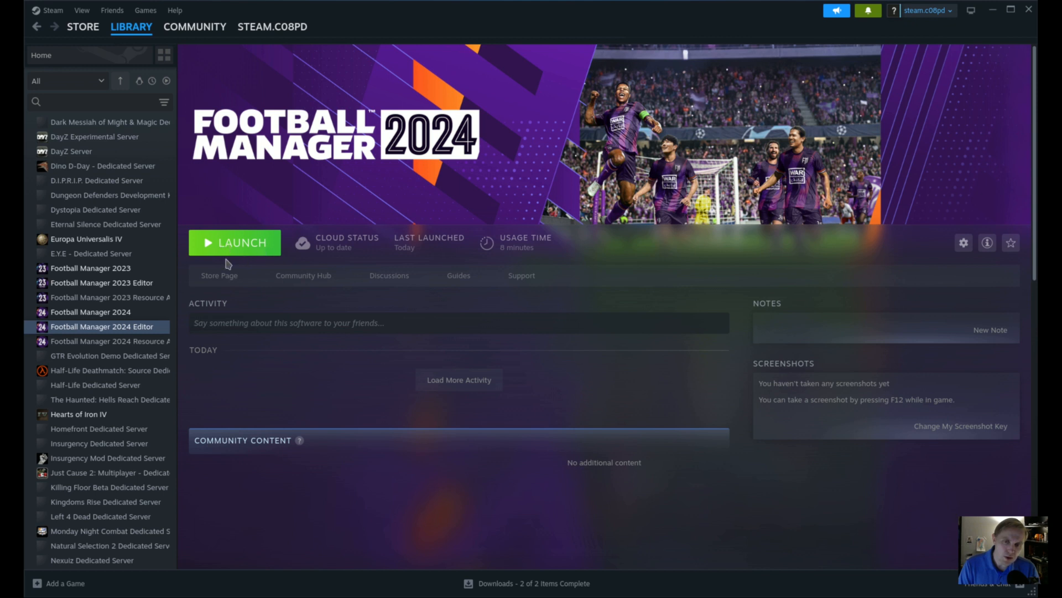
mouse_move(342, 339)
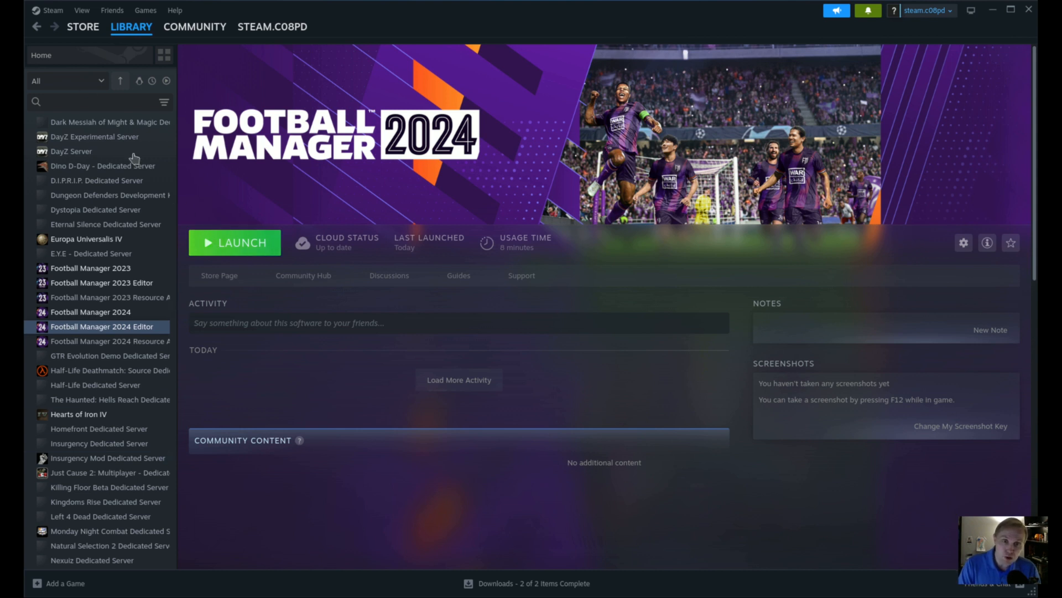
click(65, 80)
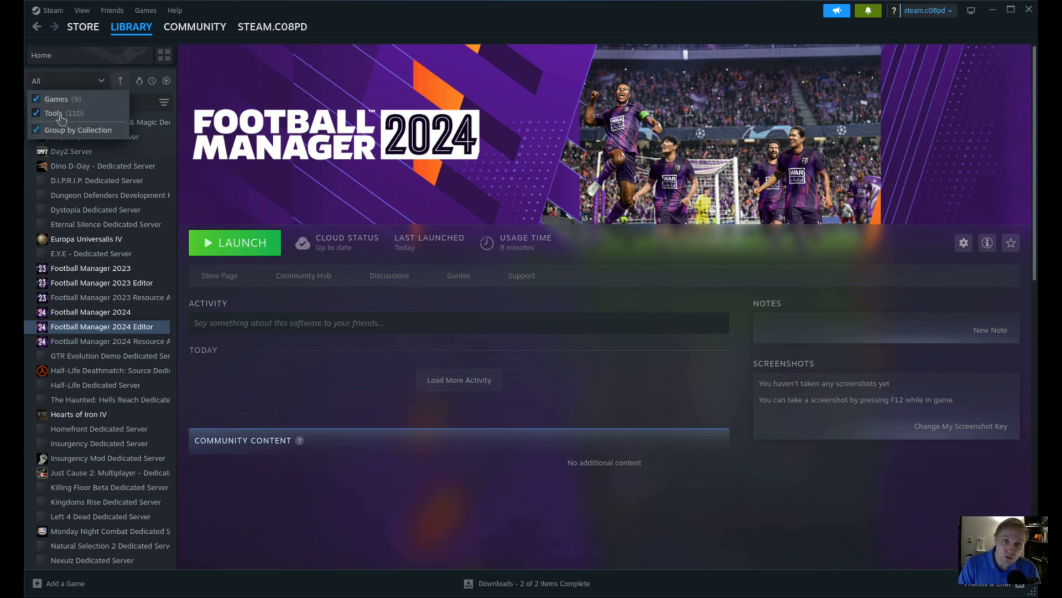
click(35, 113)
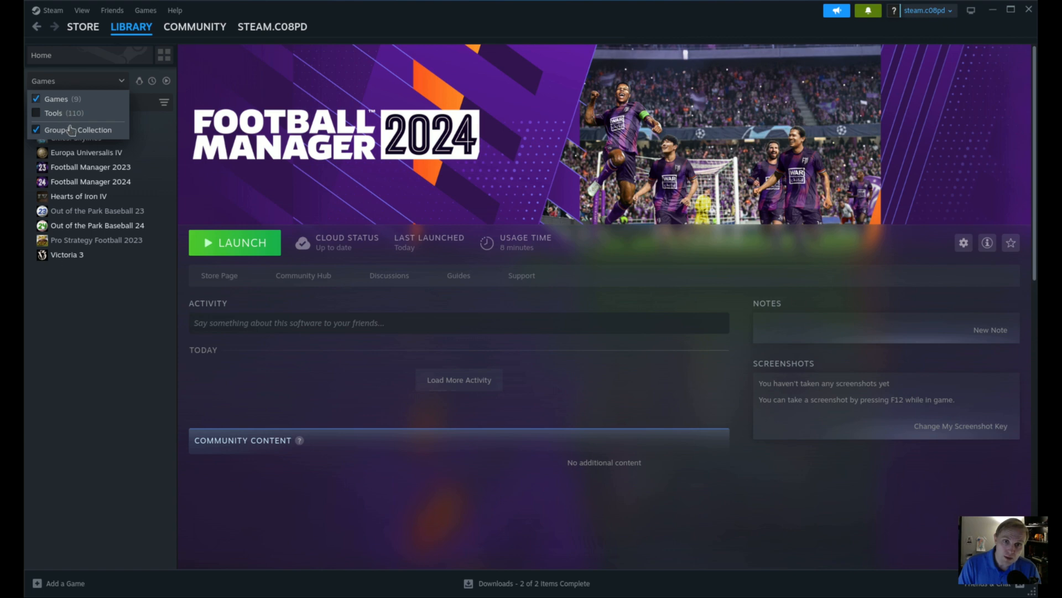
click(36, 113)
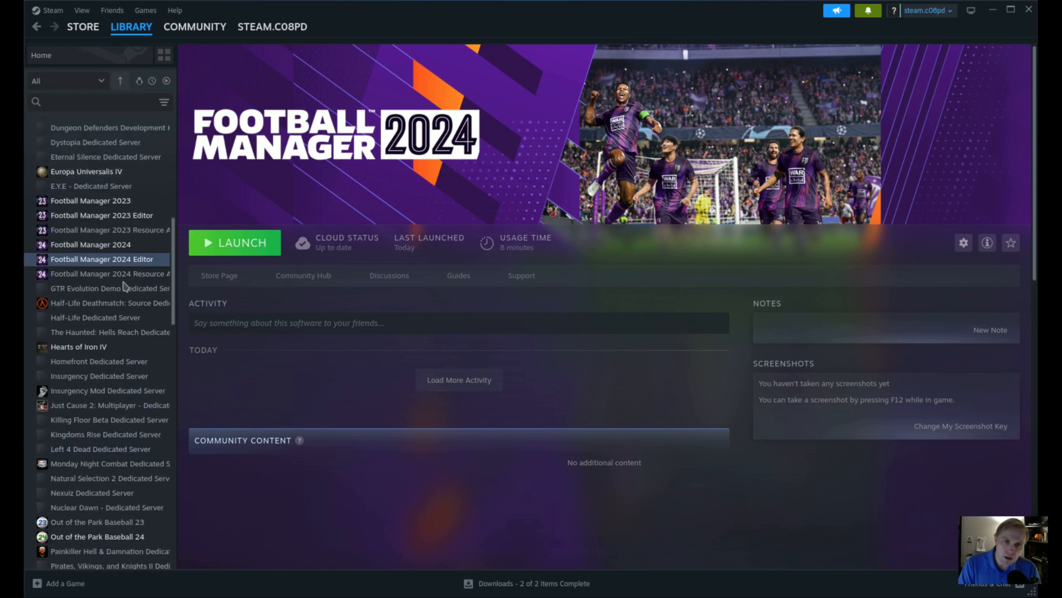
click(102, 259)
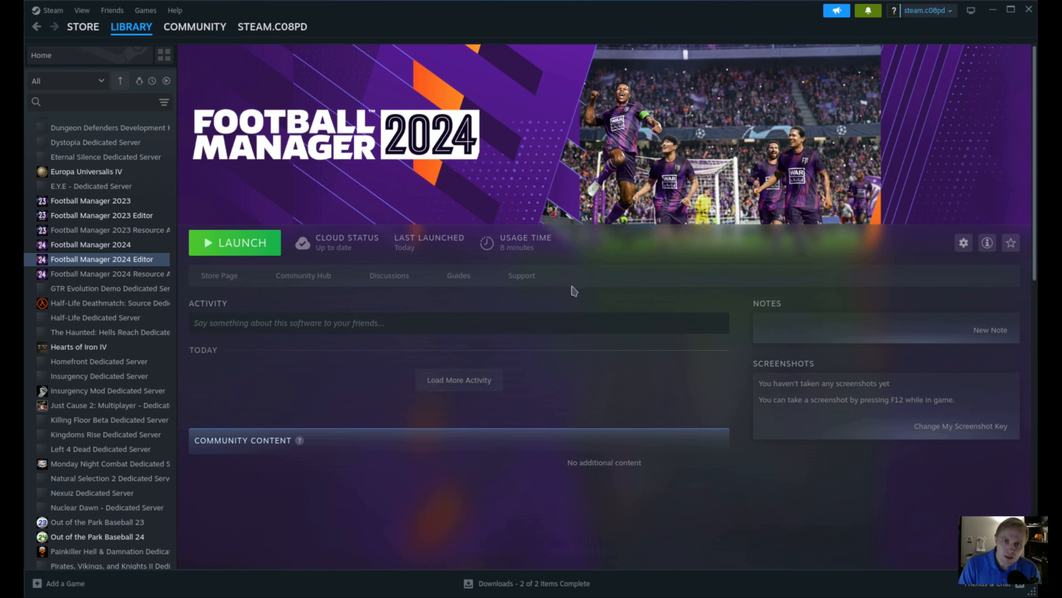
click(90, 245)
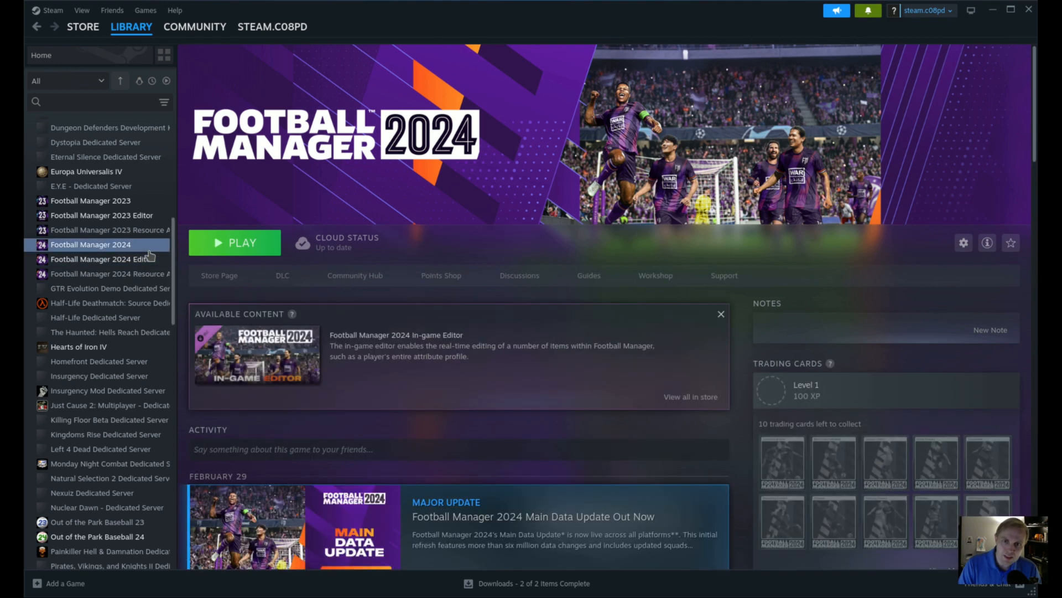
click(100, 258)
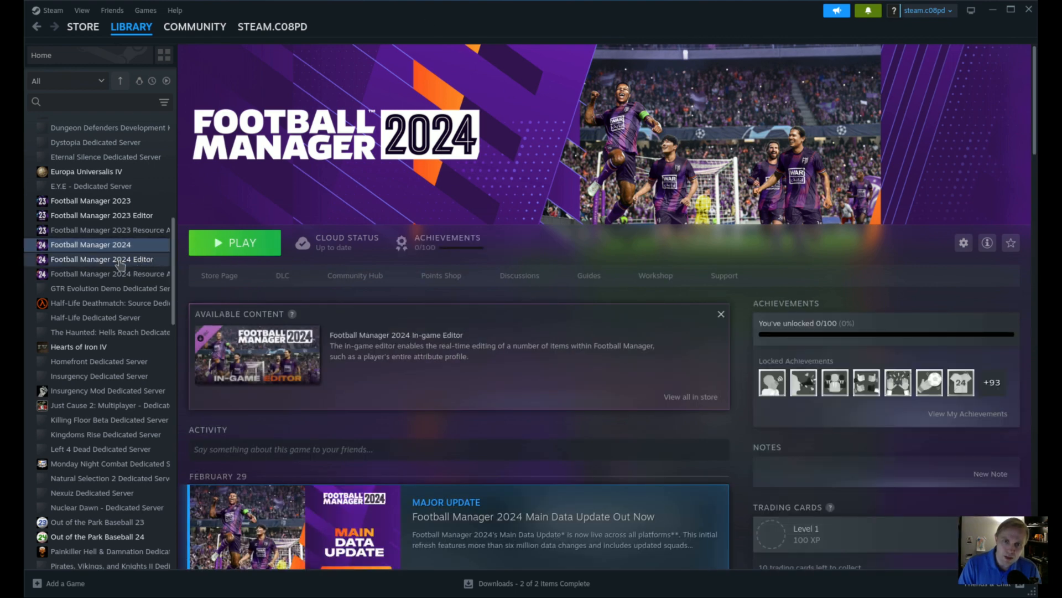
click(101, 259)
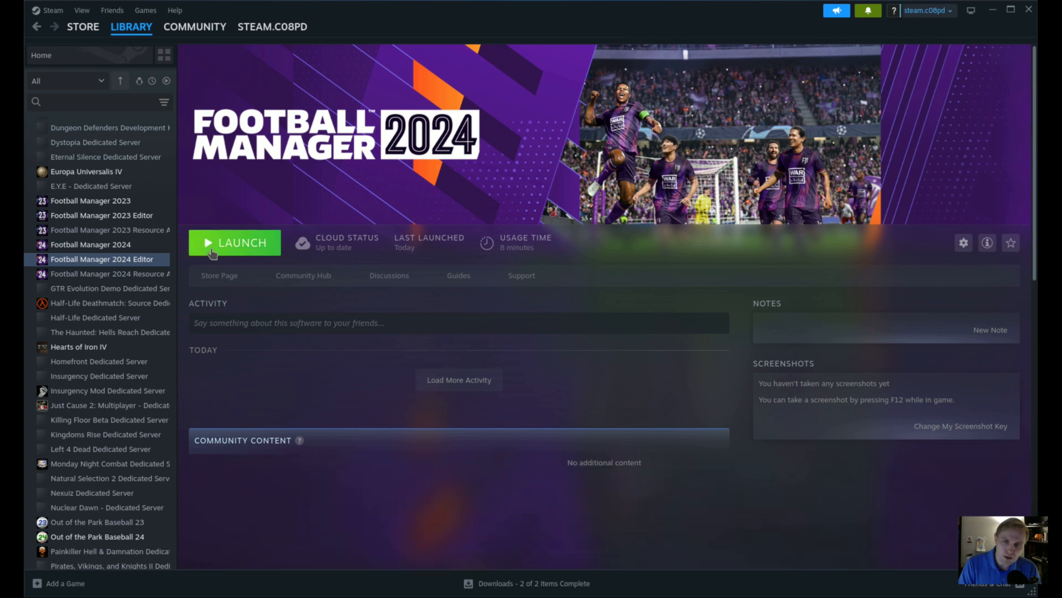
mouse_move(504, 207)
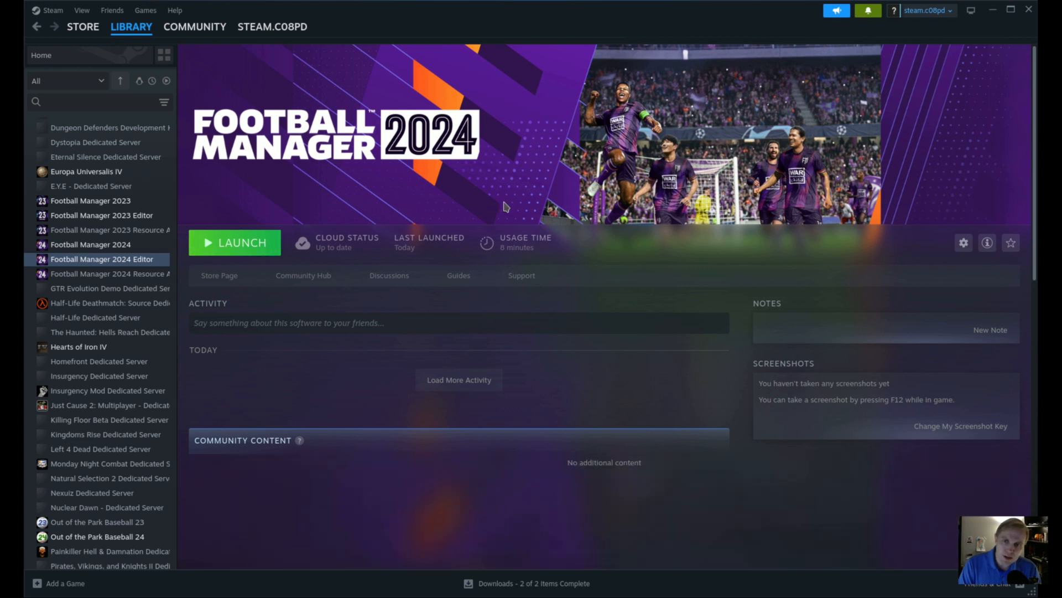
Launch the Football Manager 2024 Editor and reach its Choose Database dialog.
click(235, 243)
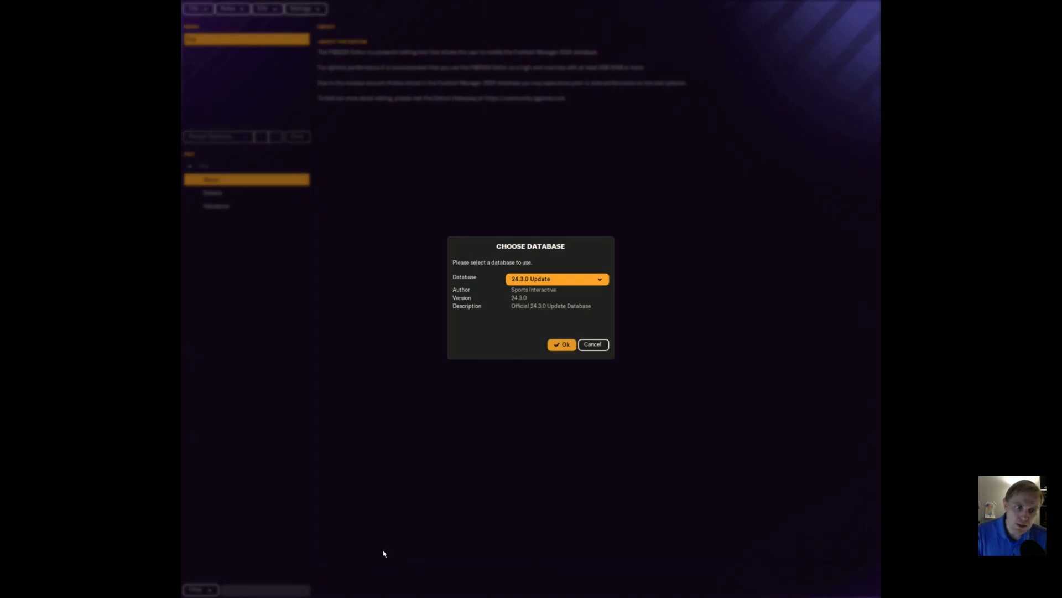
Load the 24.3.0 Update database, landing on its Database > Agreements list of six records.
click(562, 344)
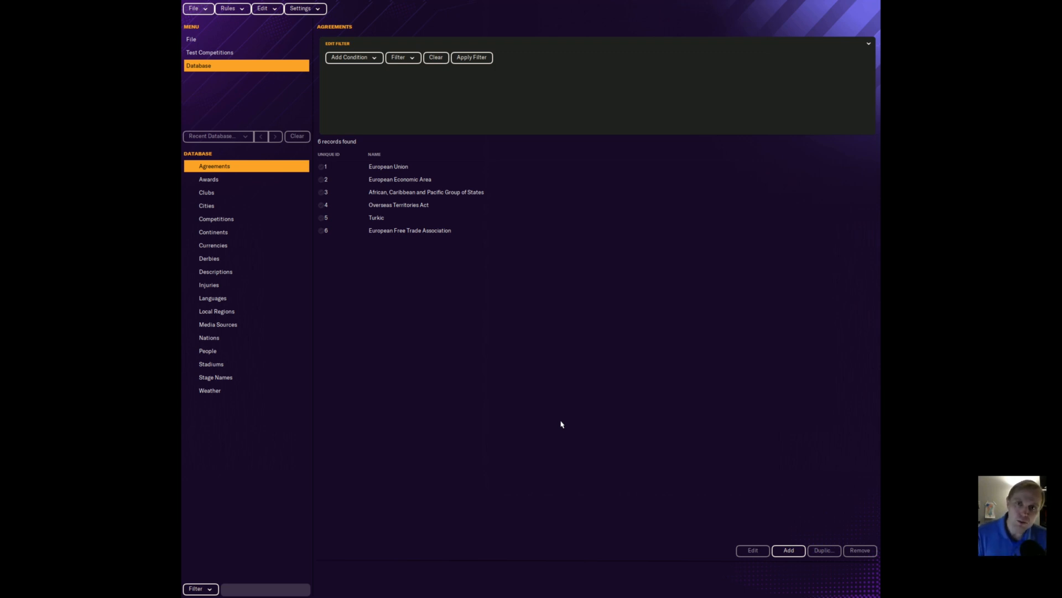
click(196, 8)
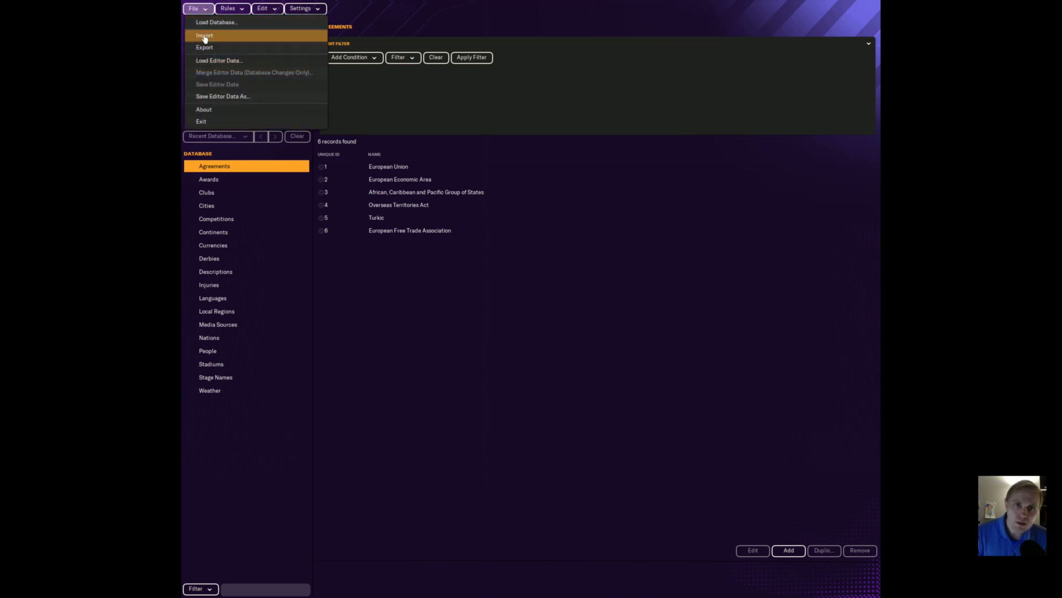
click(219, 60)
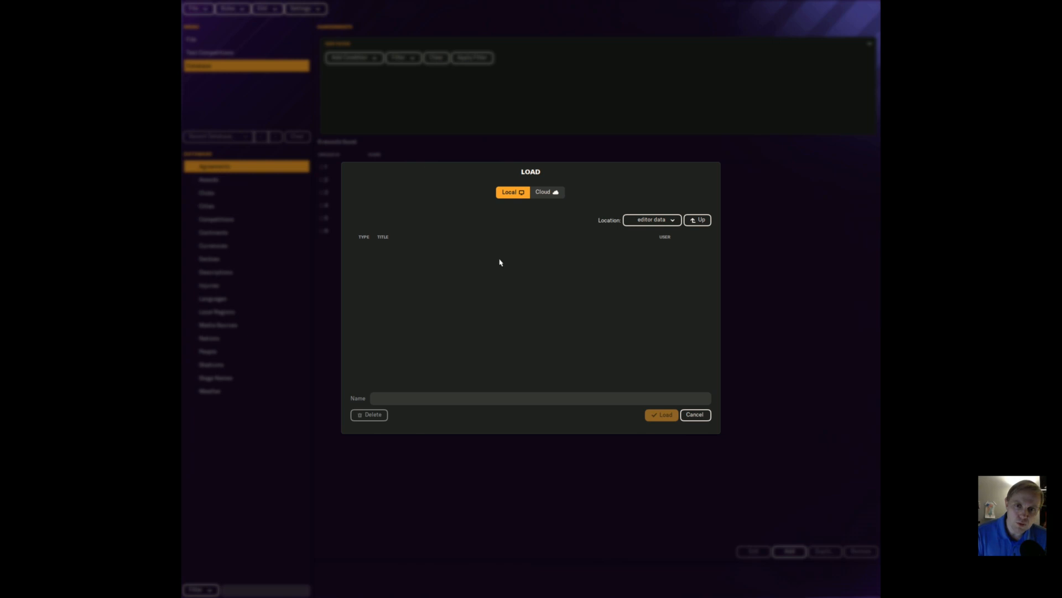
mouse_move(399, 292)
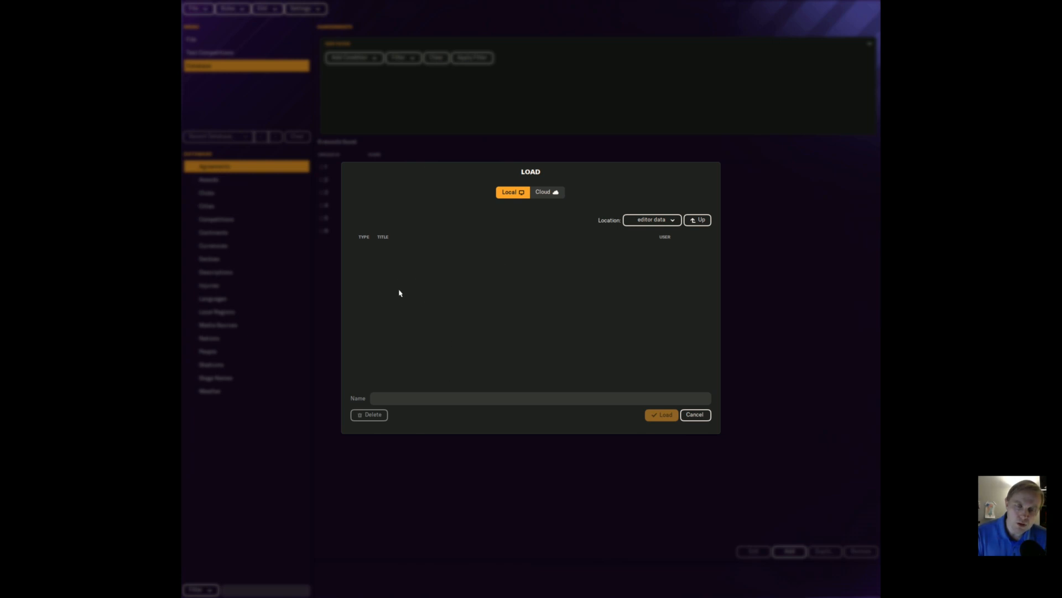
click(694, 414)
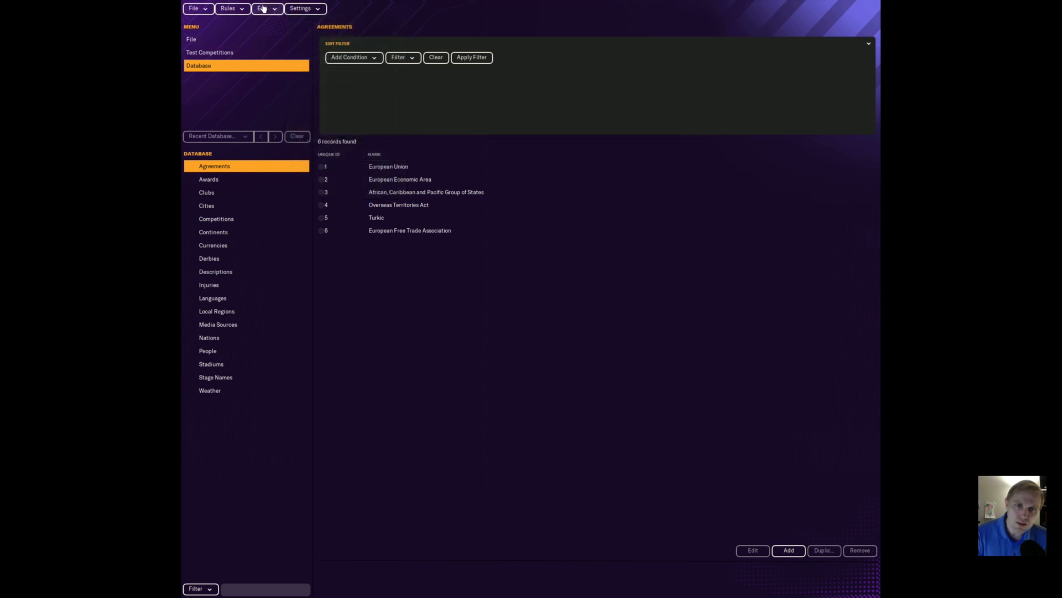
mouse_move(516, 470)
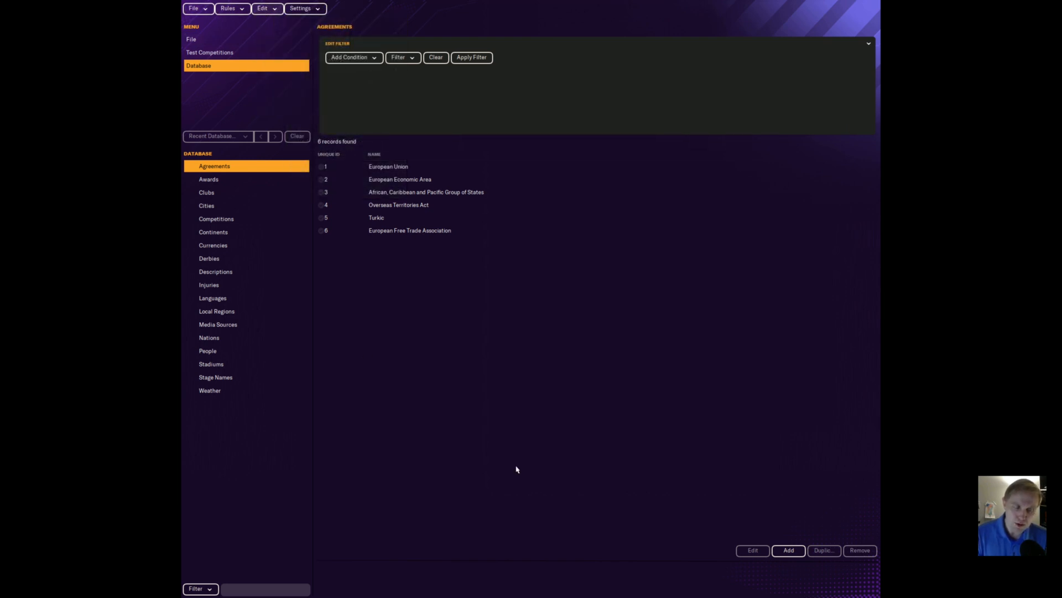